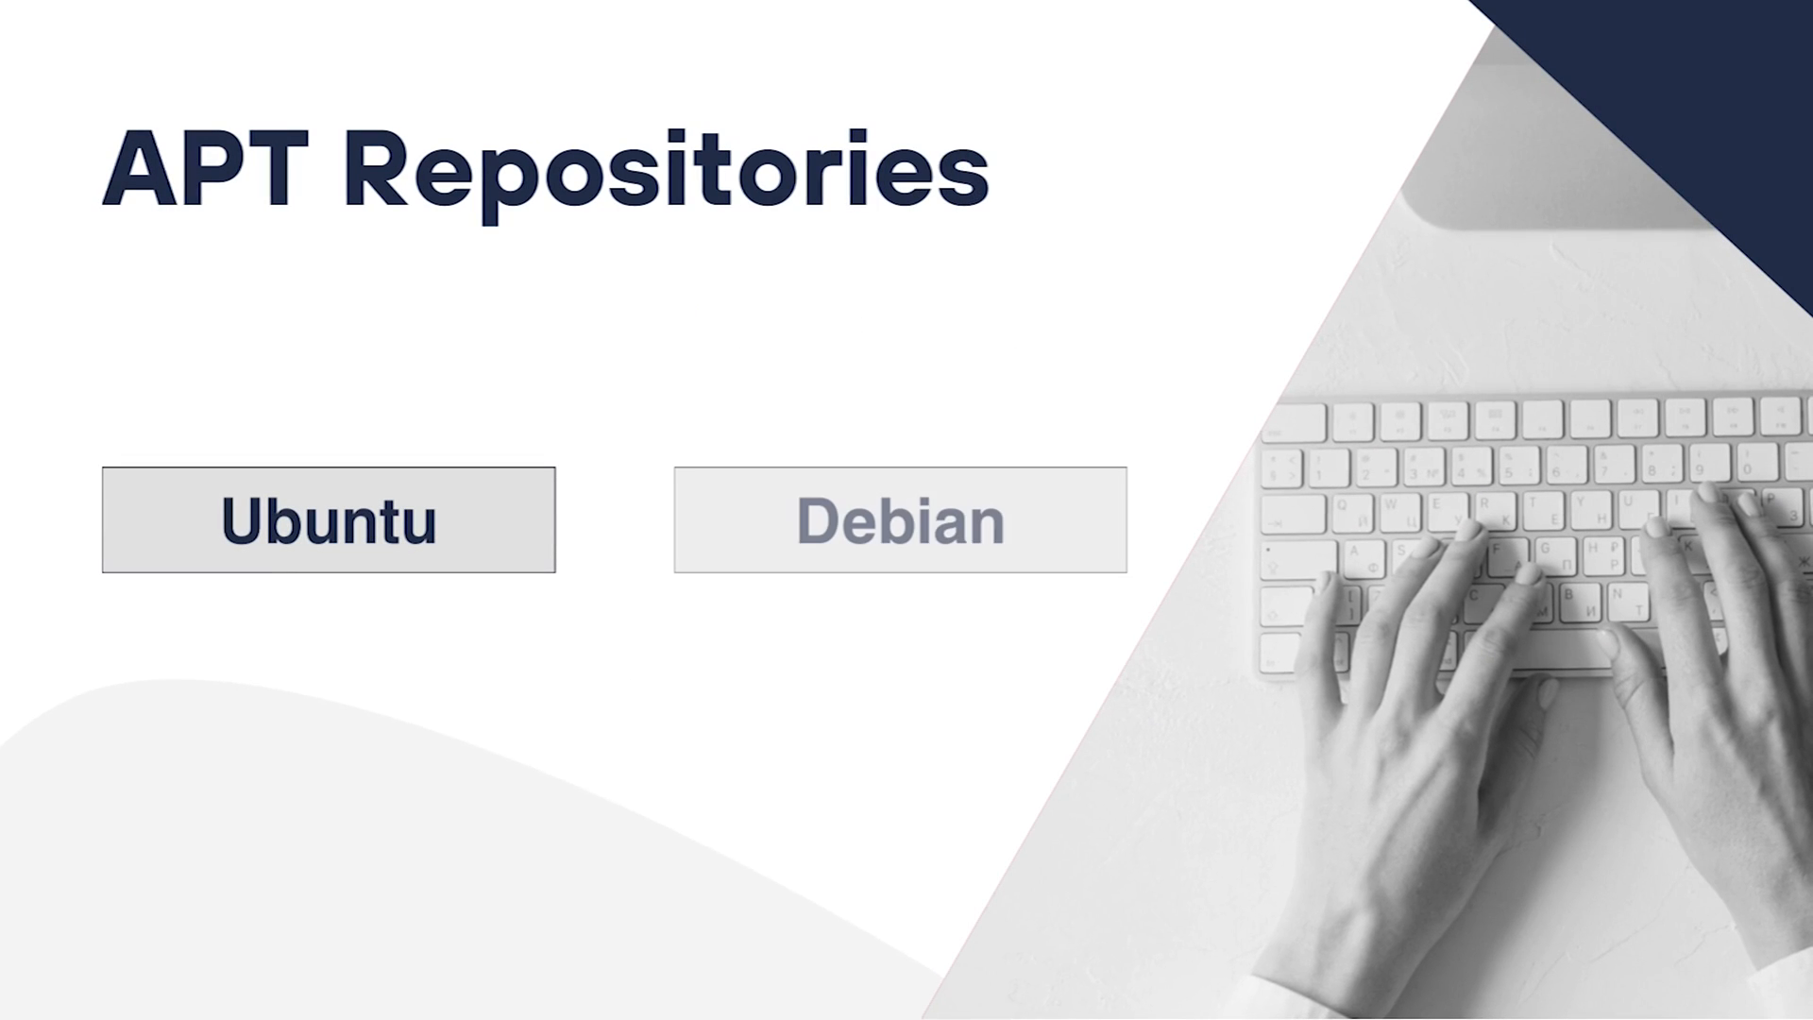
Advance the slide animation so the Debian box appears fully beside Ubuntu.
click(903, 519)
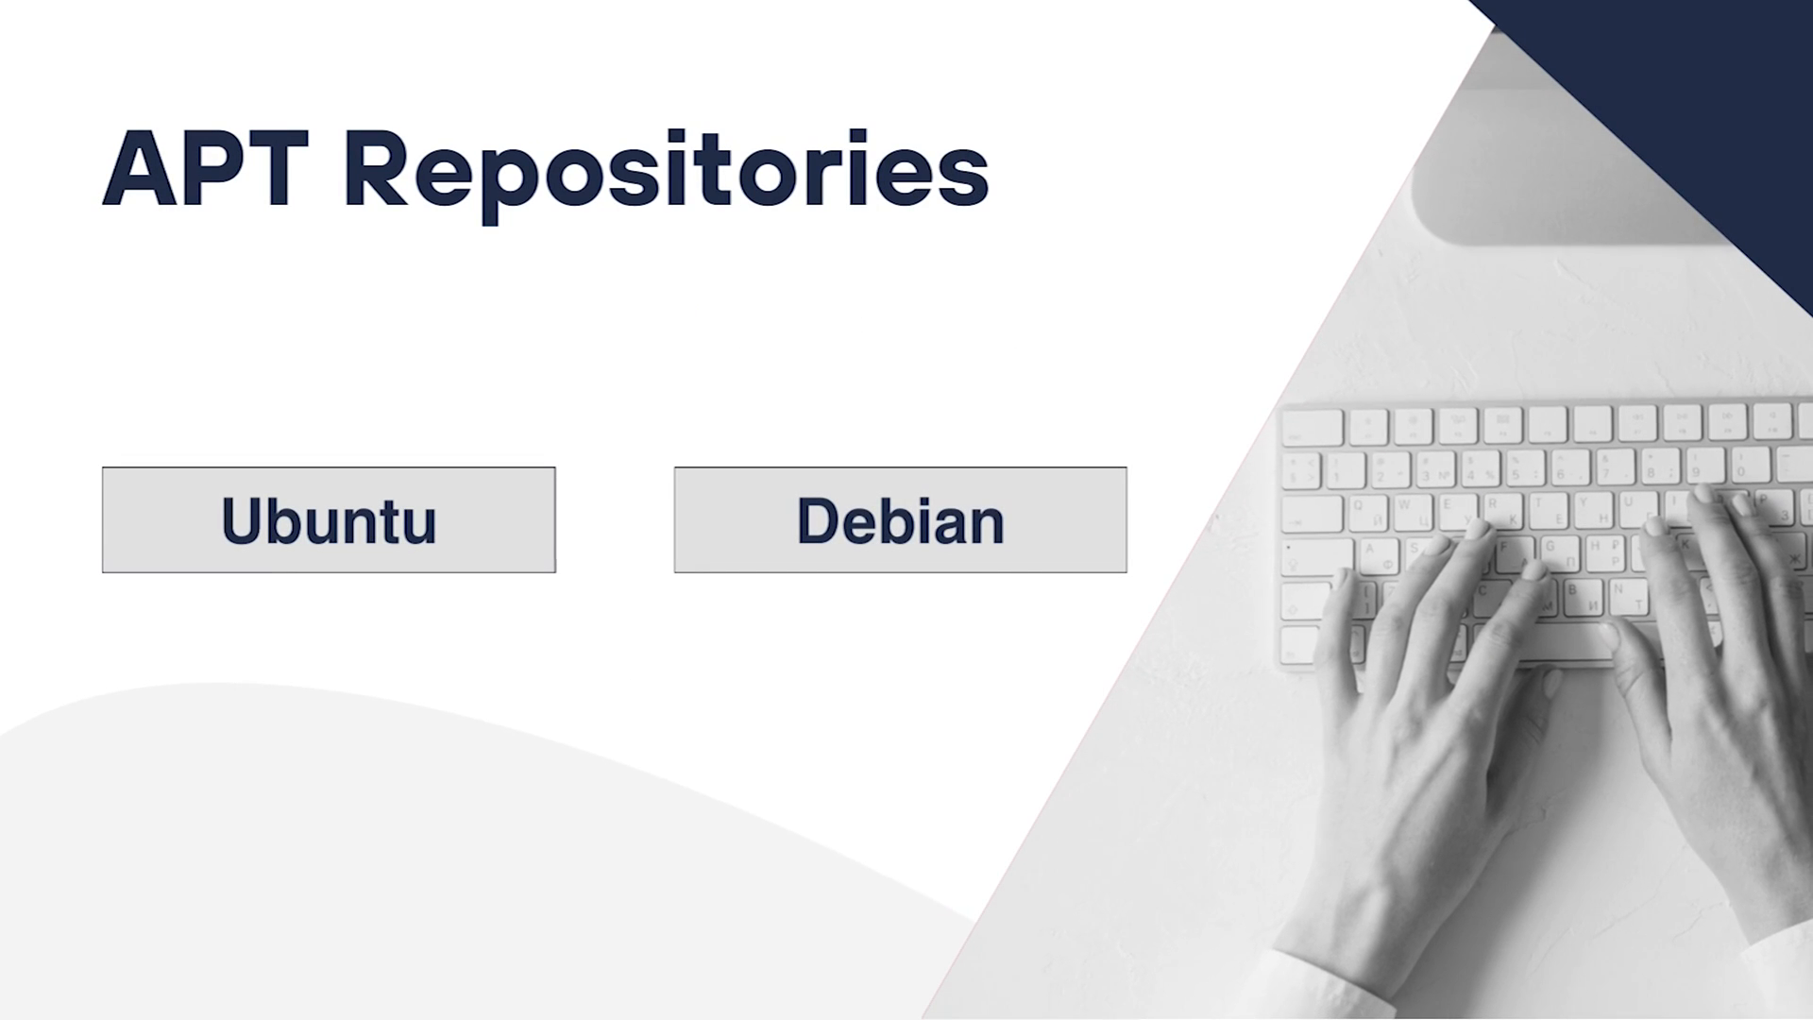